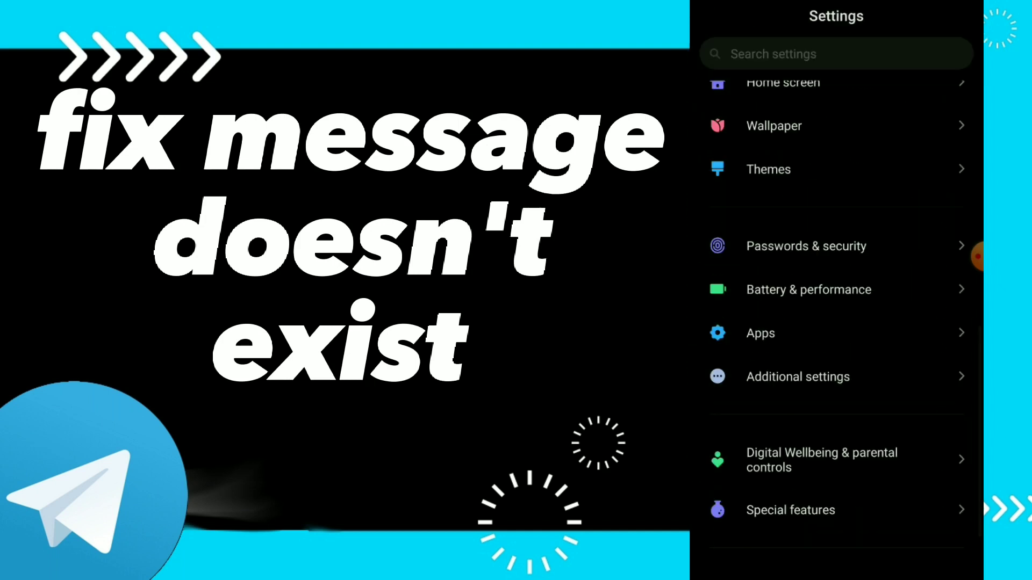
Reach the Manage apps list of all 71 installed apps with storage sizes
left_click(760, 333)
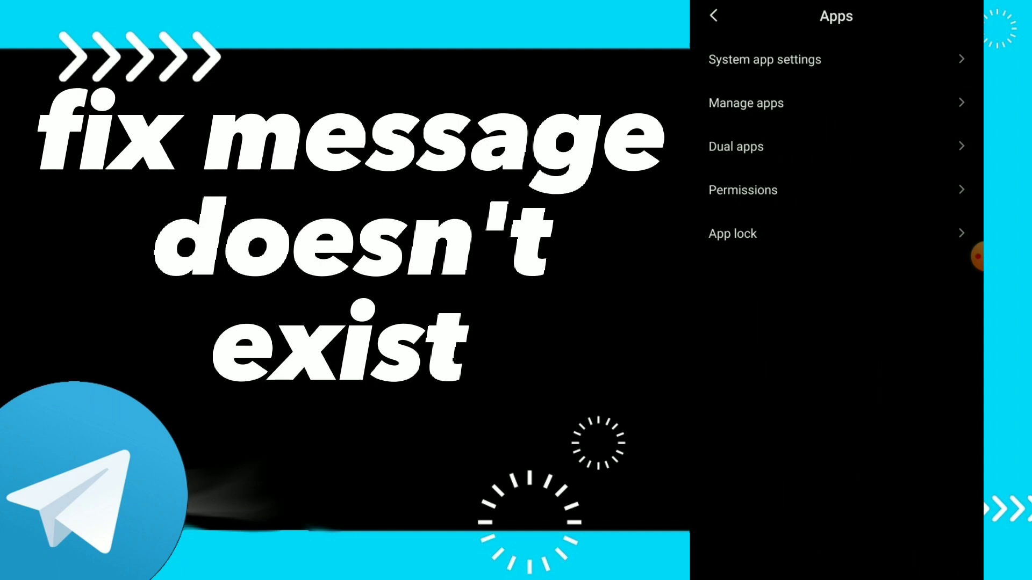
left_click(746, 103)
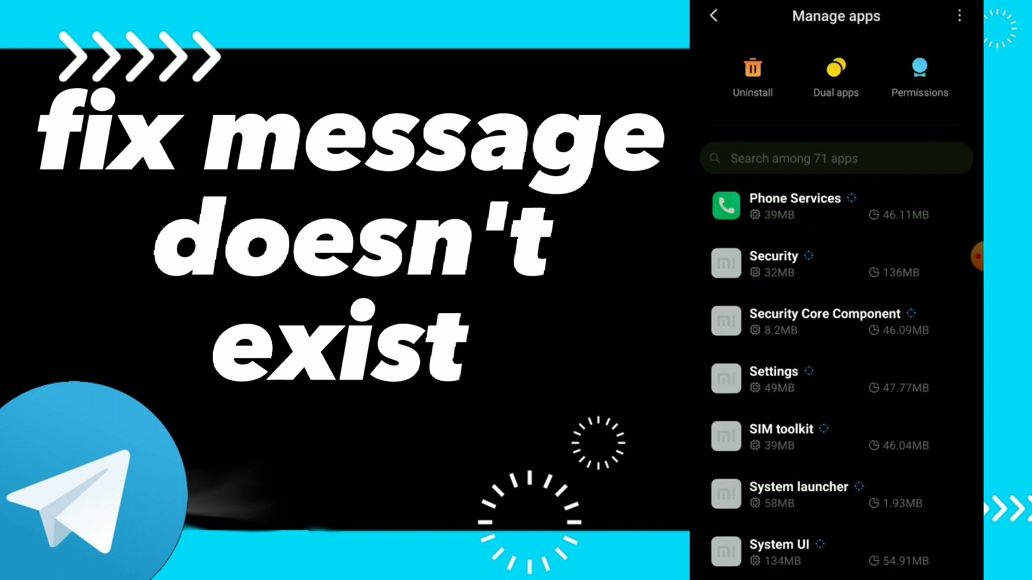
scroll("up", 3)
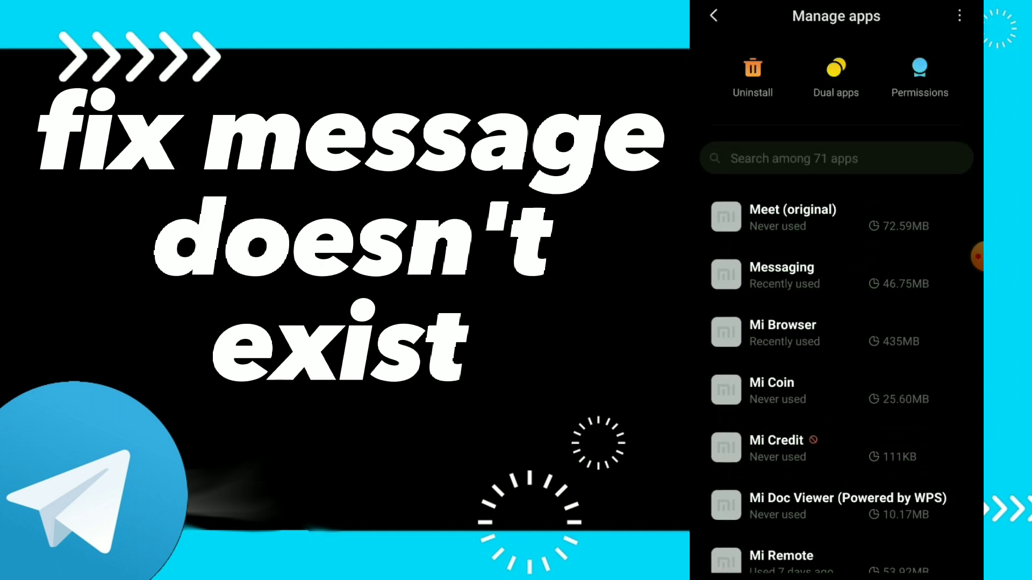
scroll("down", 3)
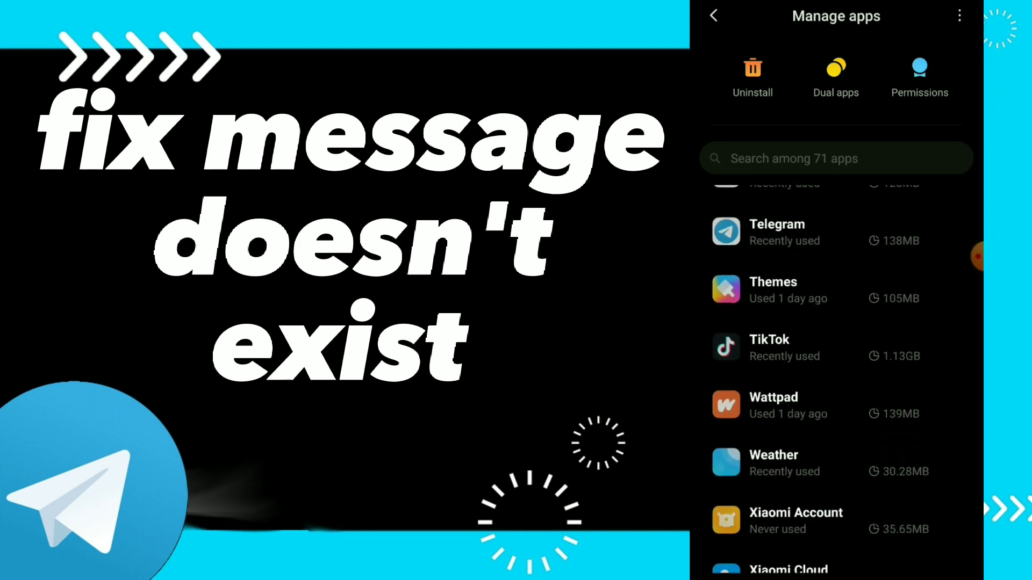
Review Telegram's App info page down to the storage options, then return to the home screen
left_click(776, 232)
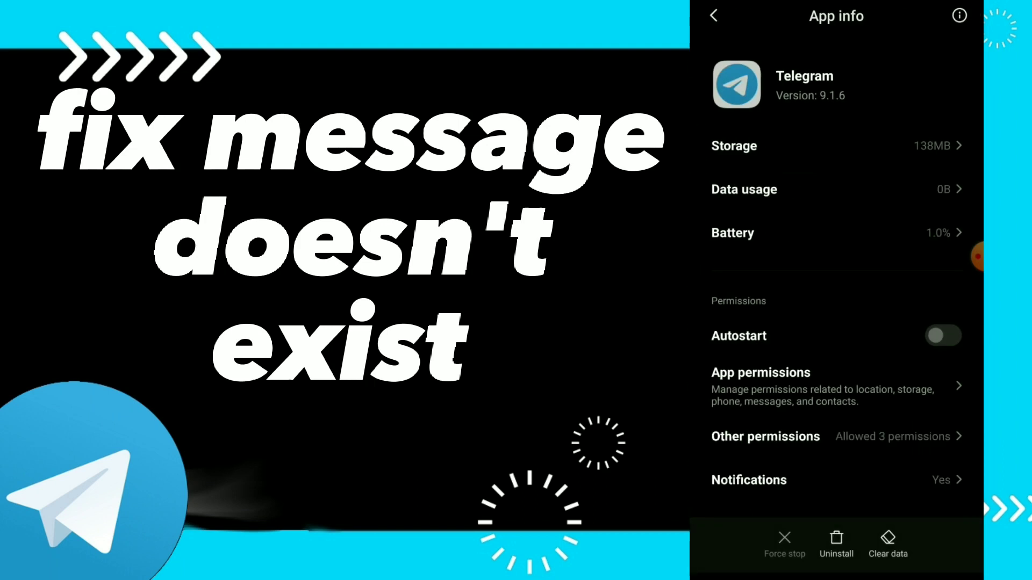
scroll("down", 3)
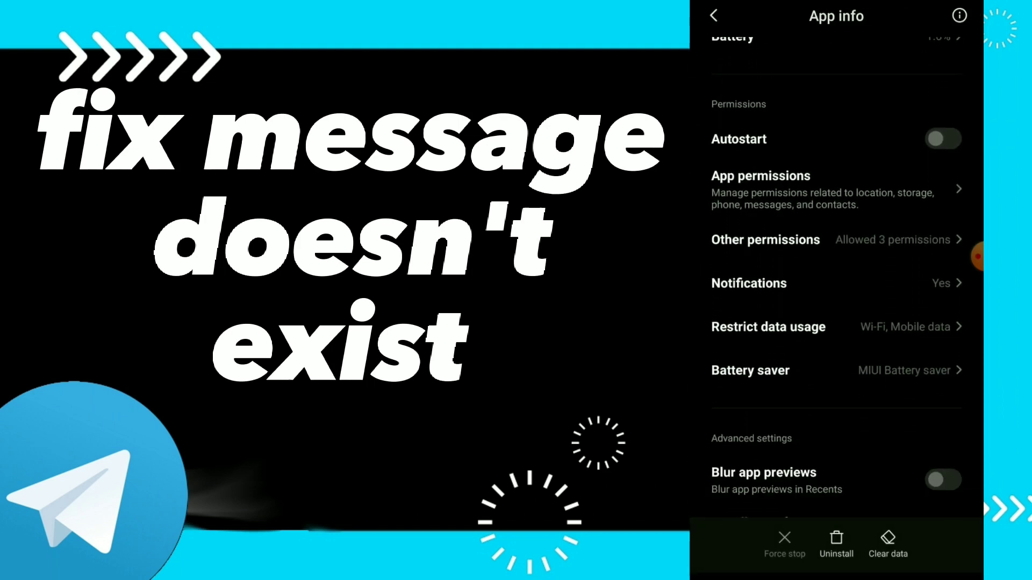
scroll("down", 3)
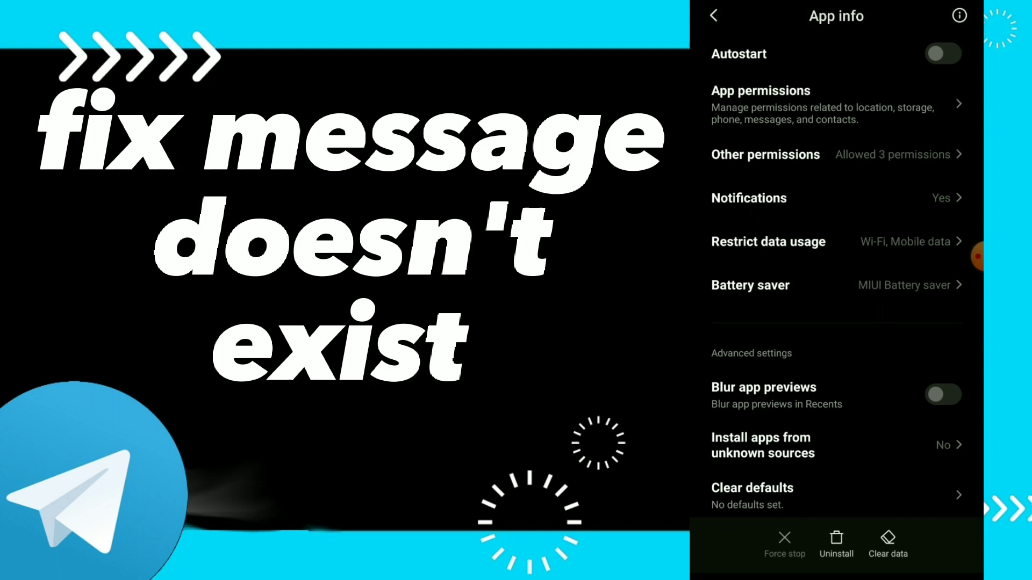
left_click(888, 543)
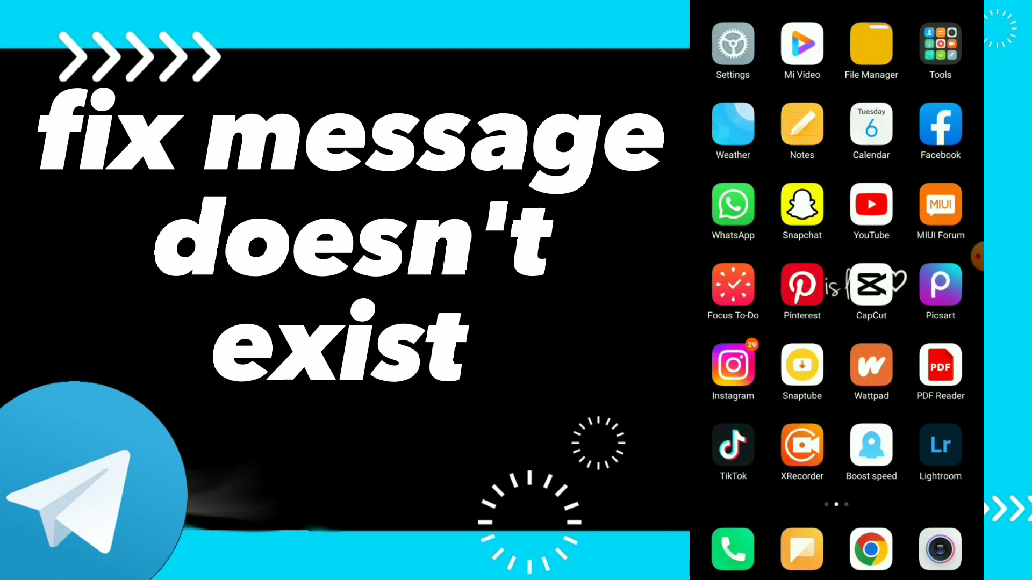
Swipe to the home page holding Telegram, Lens, Game Center and Meet
scroll("left", 3)
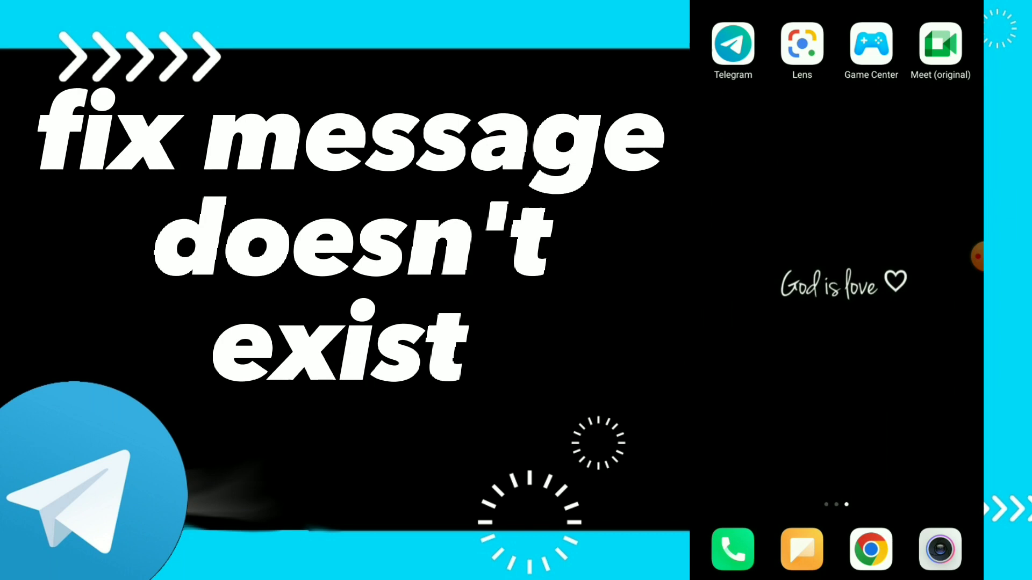
left_click(975, 256)
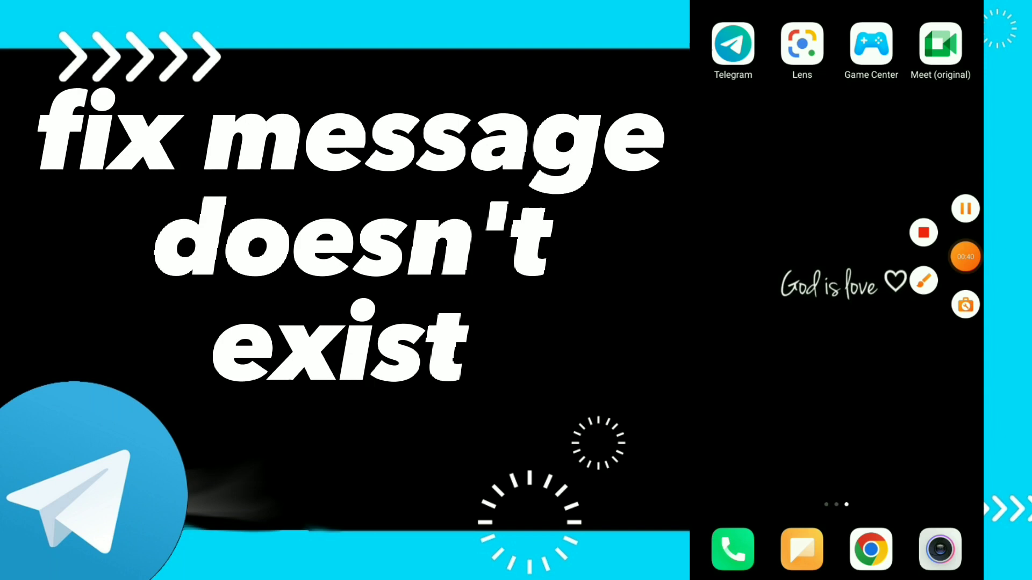